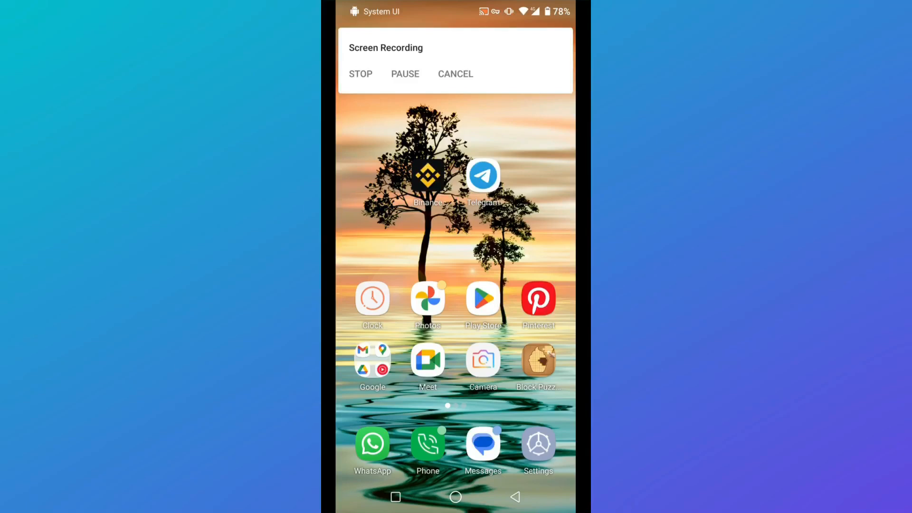
Dismiss the screen recording notification panel to reveal the home screen.
{"action": "left_click", "coordinate": [456, 74]}
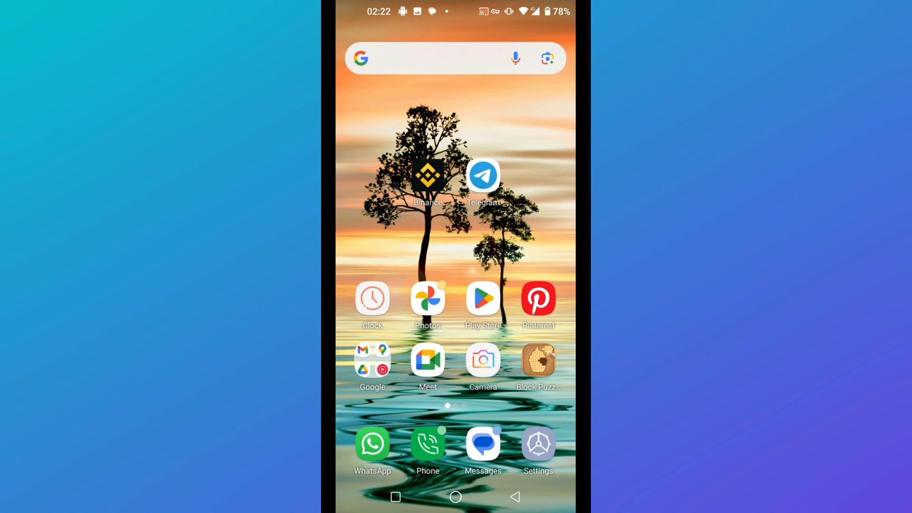
Launch Google Messages and draft a conversation-starters prompt in the Gemini chat.
{"action": "left_click", "coordinate": [482, 445]}
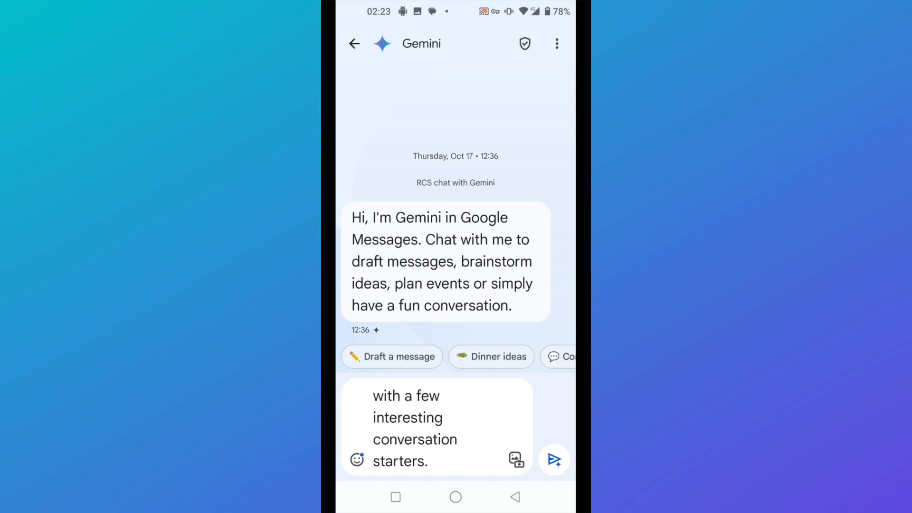
Open Gemini in Messages settings from the Gemini chat's three-dot menu.
{"action": "left_click", "coordinate": [556, 44]}
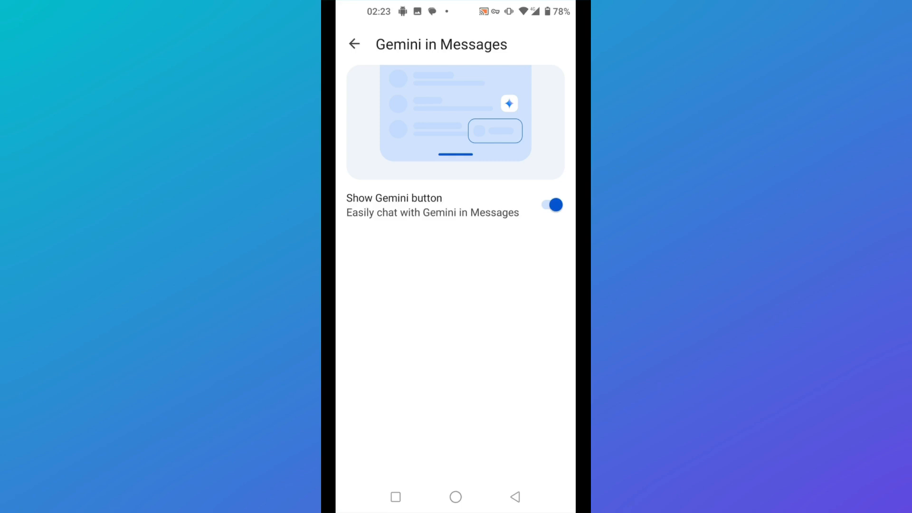
Return from Gemini settings through the chat to the conversation list.
{"action": "left_click", "coordinate": [549, 205]}
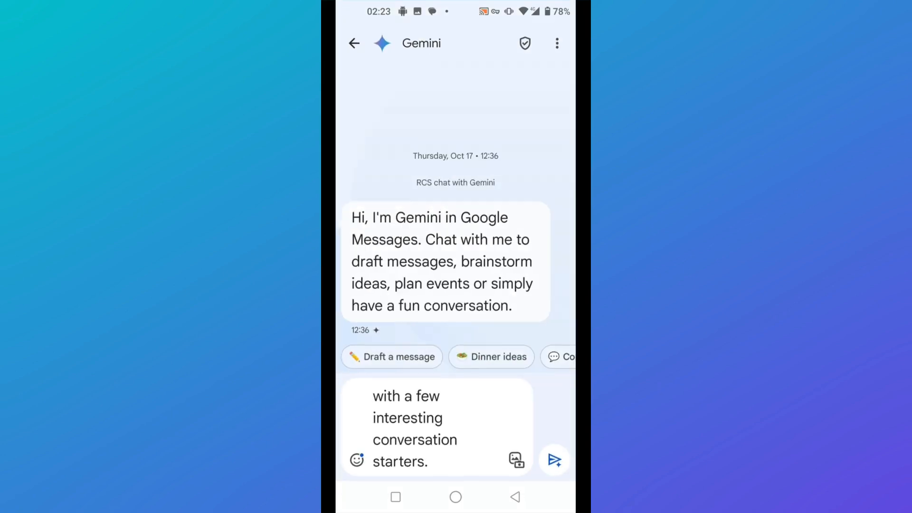
{"action": "left_click", "coordinate": [355, 43]}
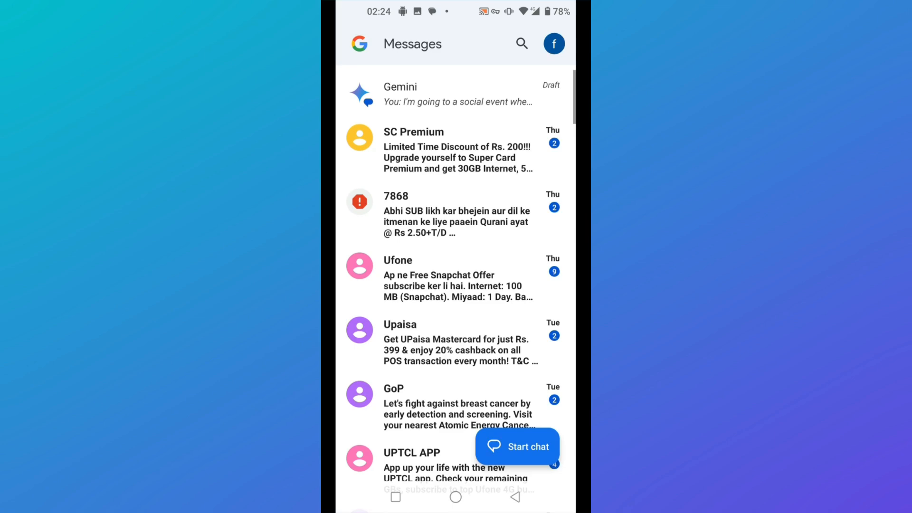